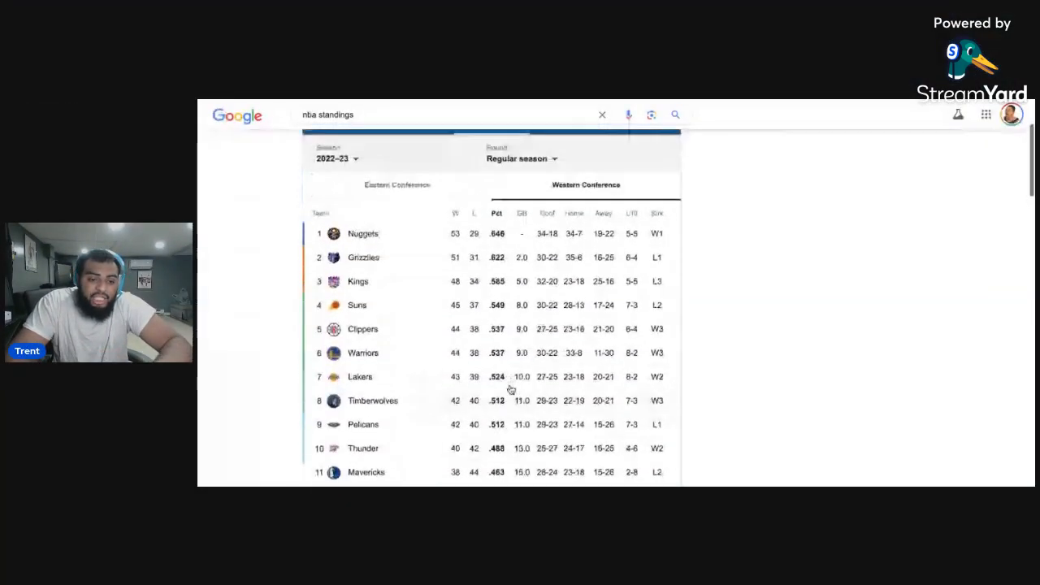
# Change the NBA standings Season selector from 2022-23 to 2023-24
pyautogui.scroll(-3)
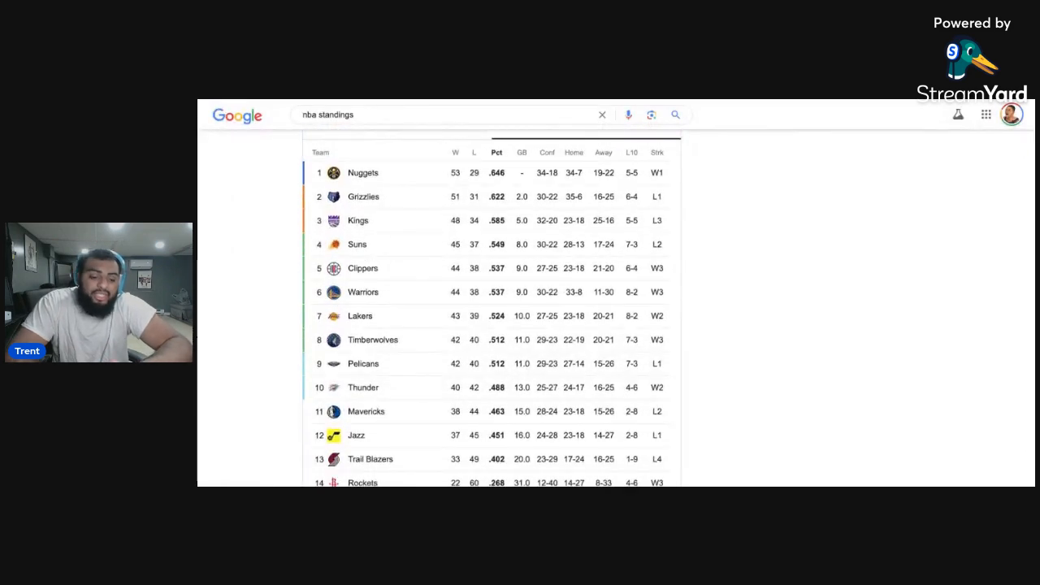
pyautogui.scroll(-3)
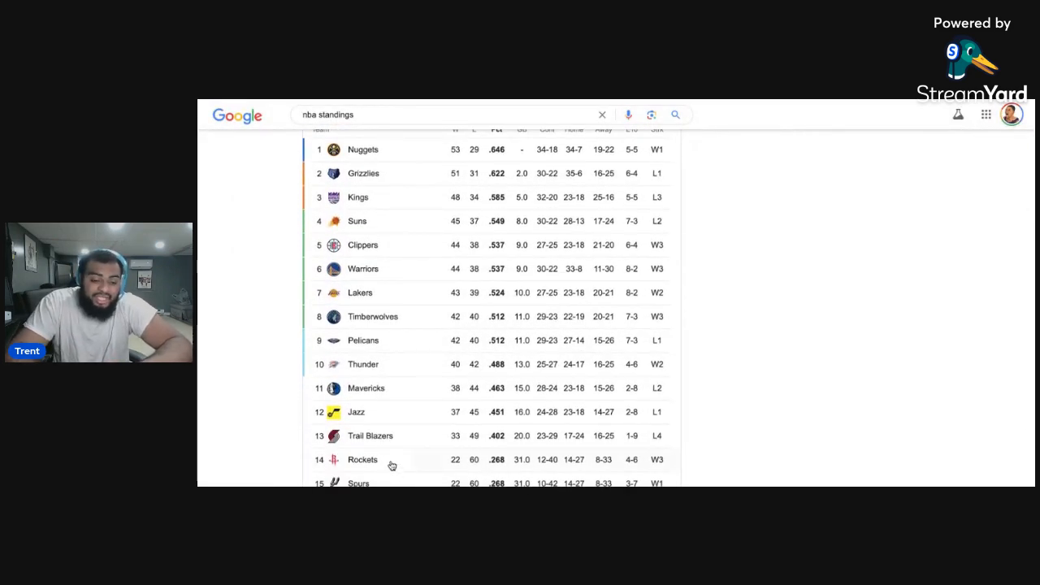
pyautogui.scroll(3)
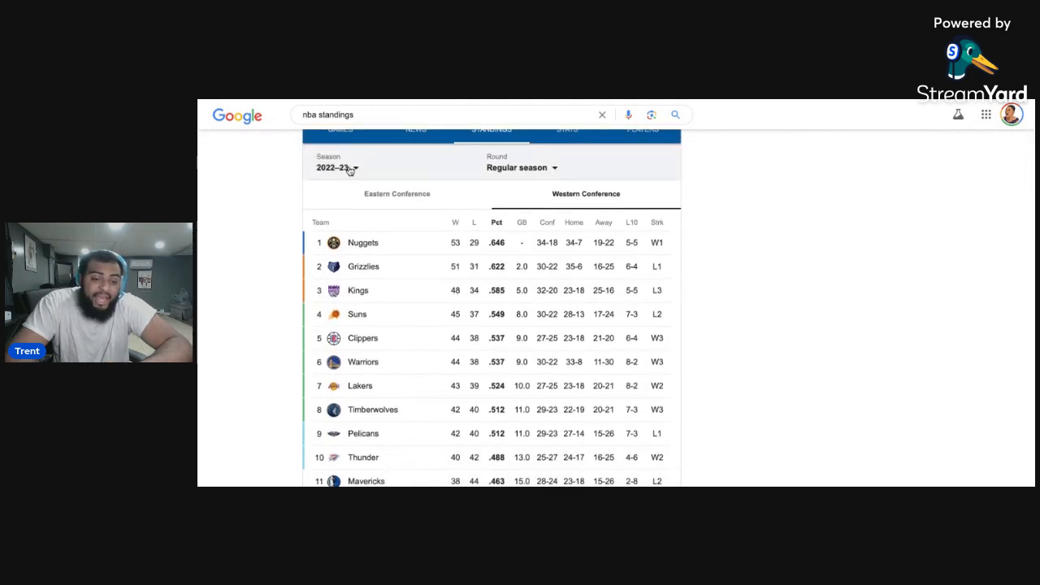
pyautogui.click(336, 168)
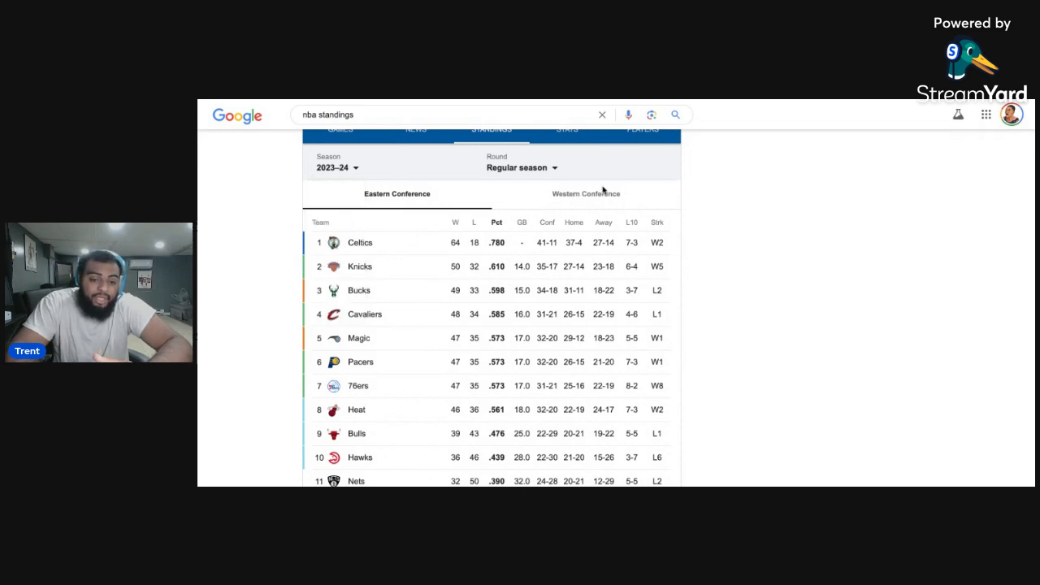
pyautogui.click(585, 193)
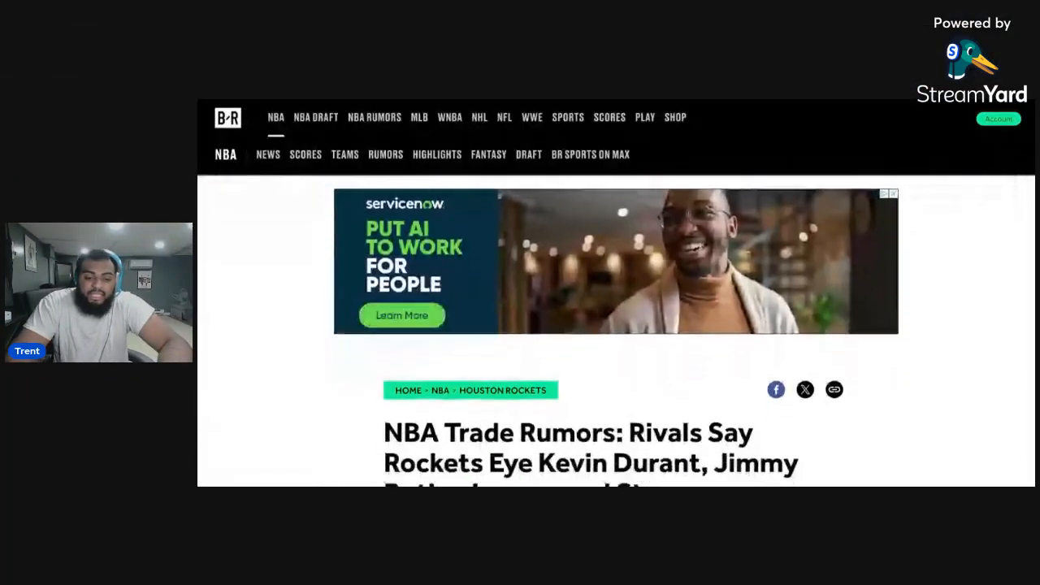
pyautogui.scroll(-3)
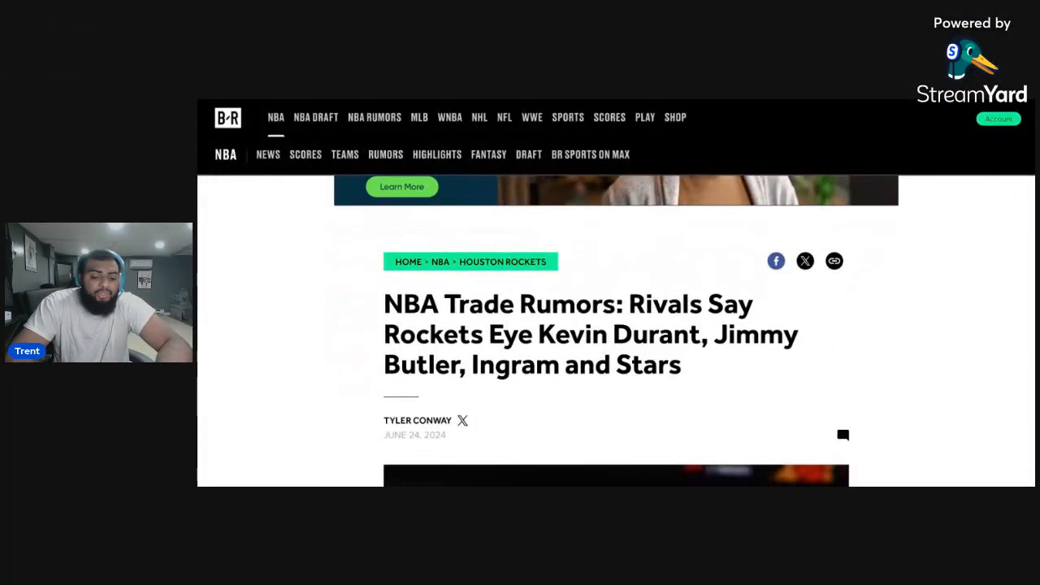
pyautogui.scroll(-3)
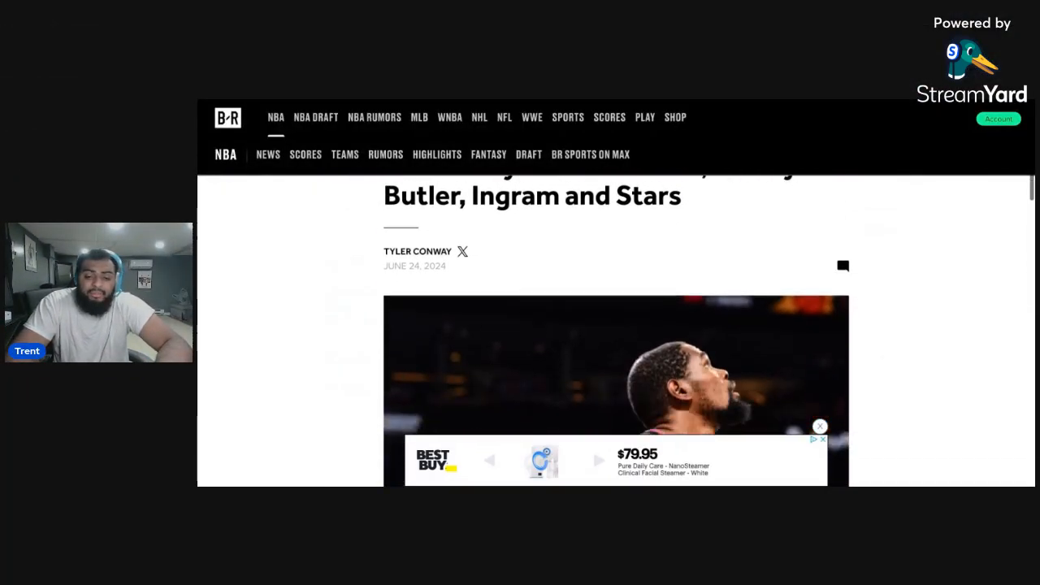
pyautogui.scroll(-3)
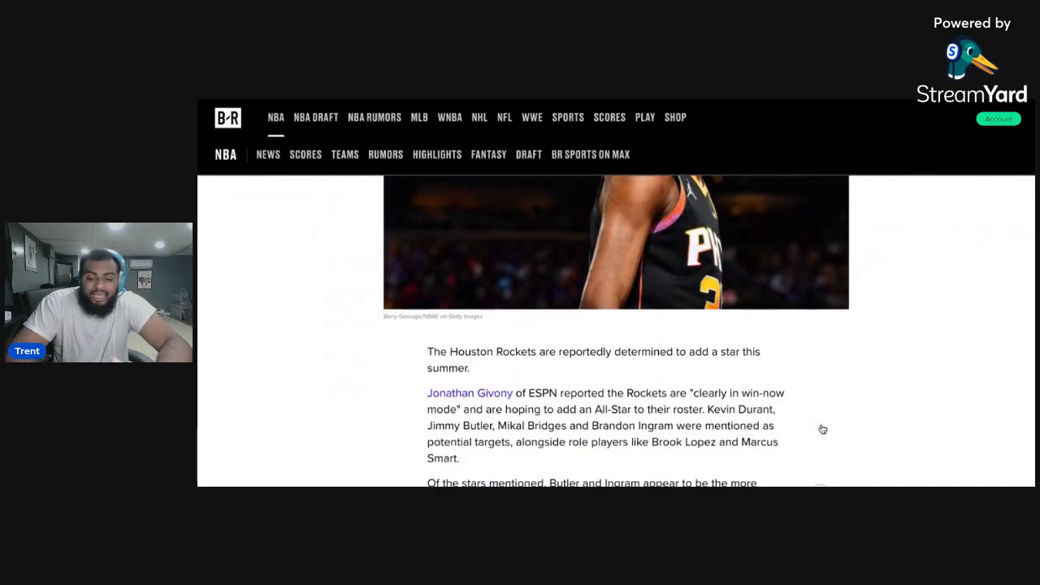
pyautogui.scroll(-3)
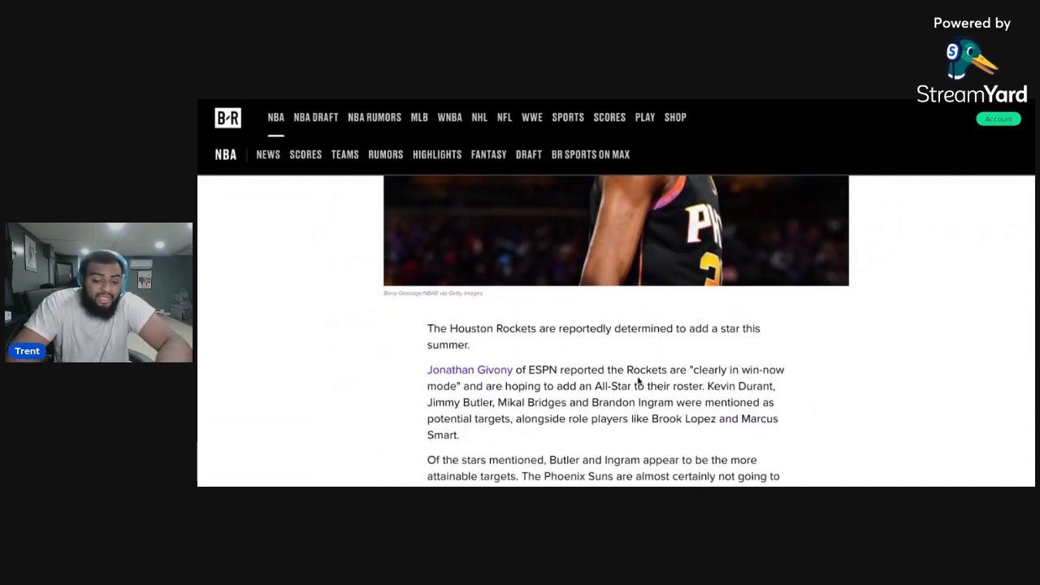
pyautogui.scroll(-3)
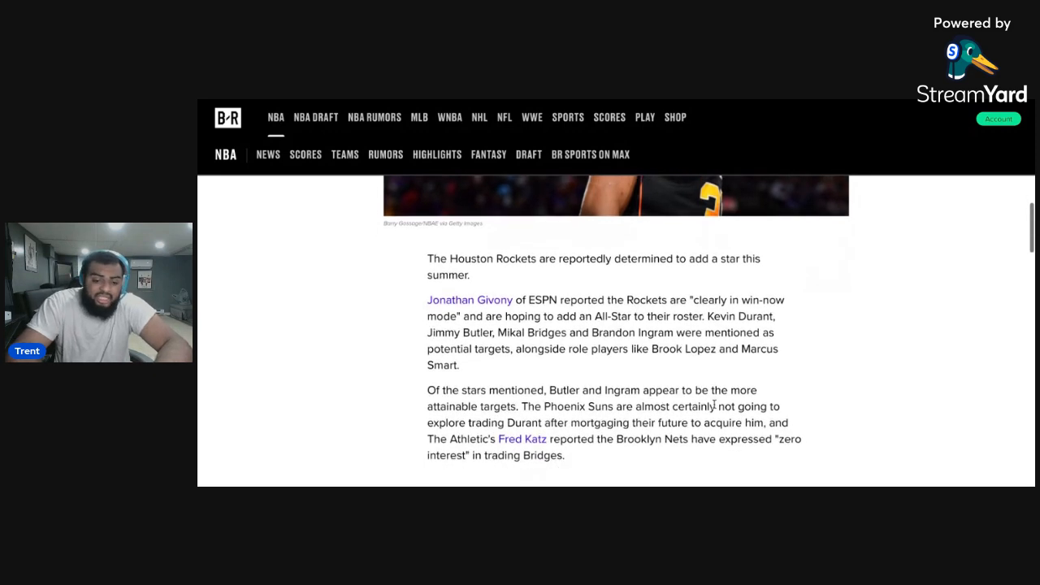
pyautogui.scroll(-3)
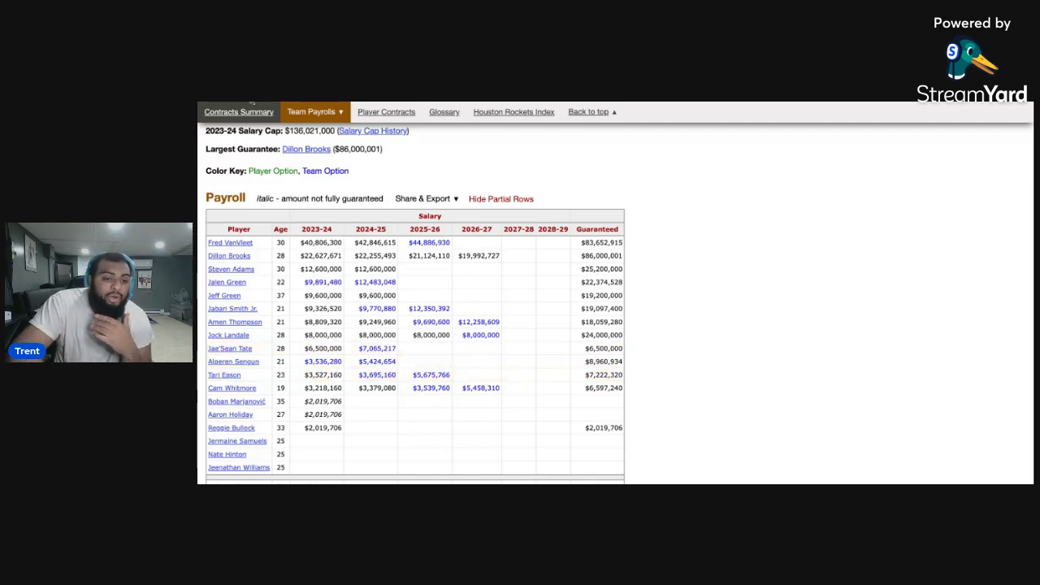
pyautogui.moveTo(710, 174)
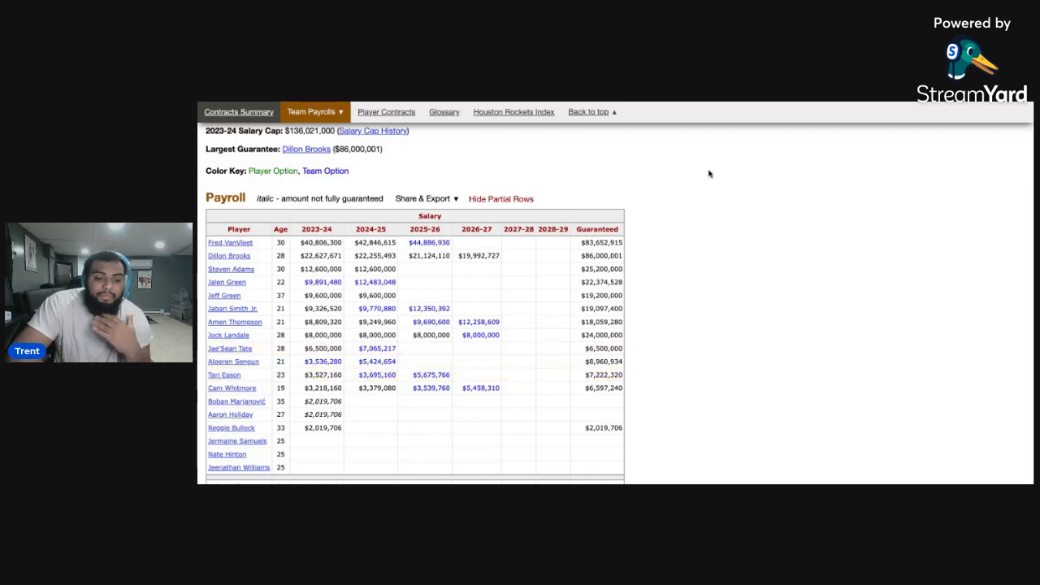